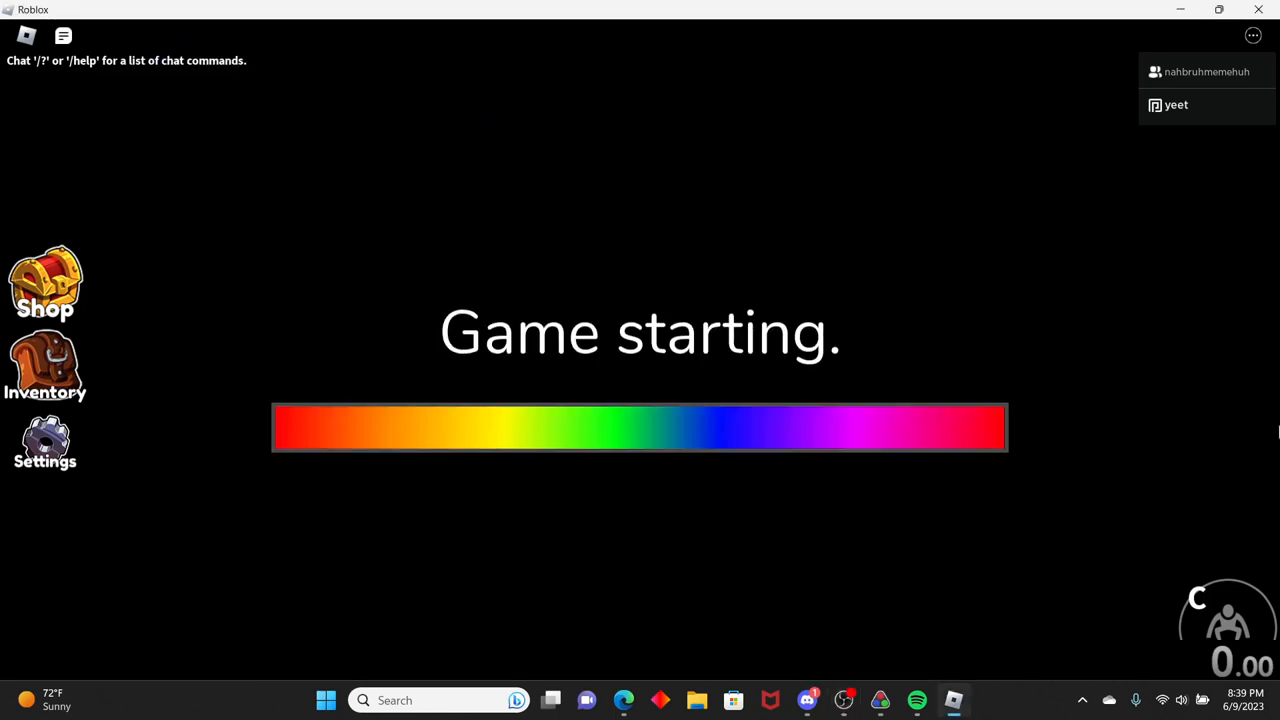
mouse_move(560, 400)
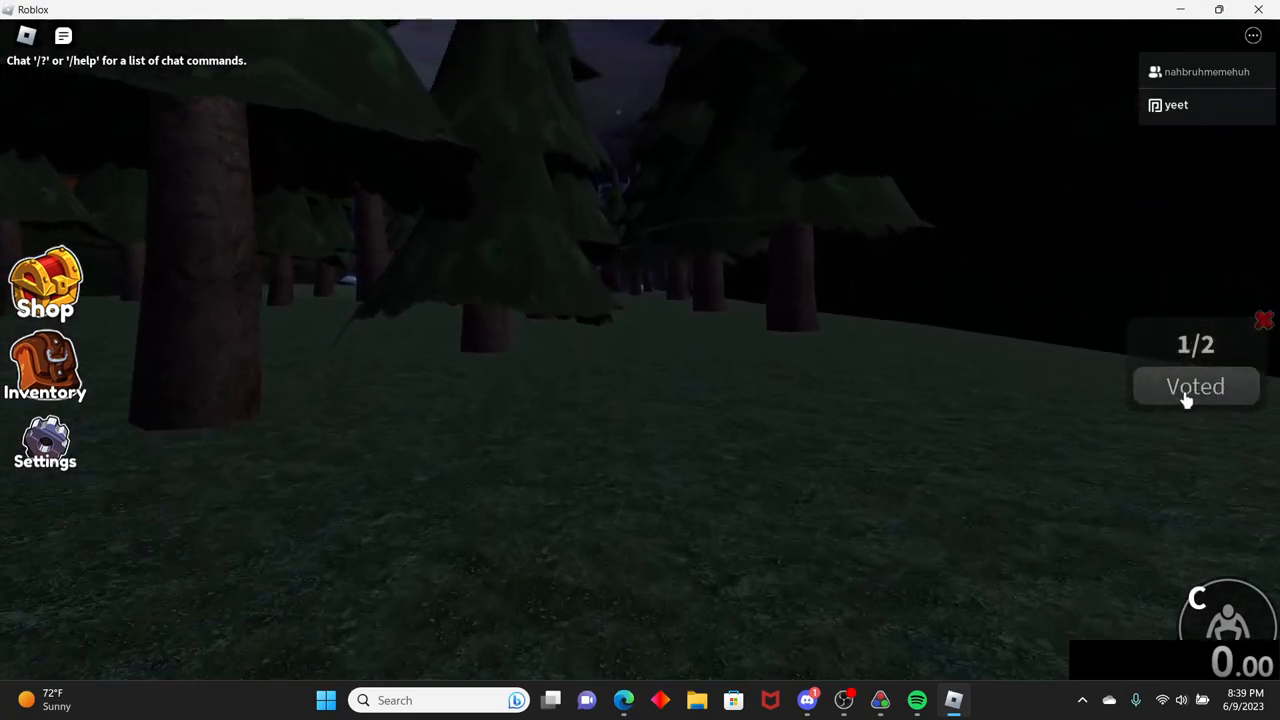
Step: Focus the game window and start running the map to collect gas canisters
click(1195, 387)
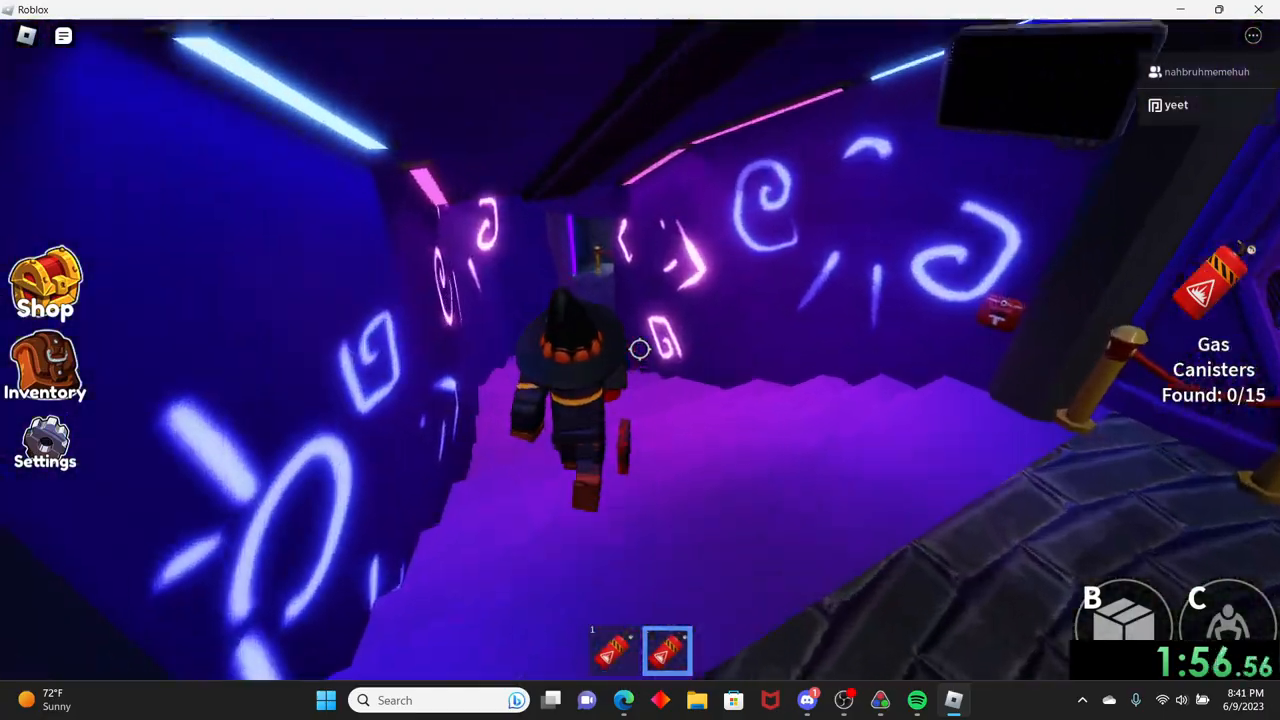
mouse_move(640, 360)
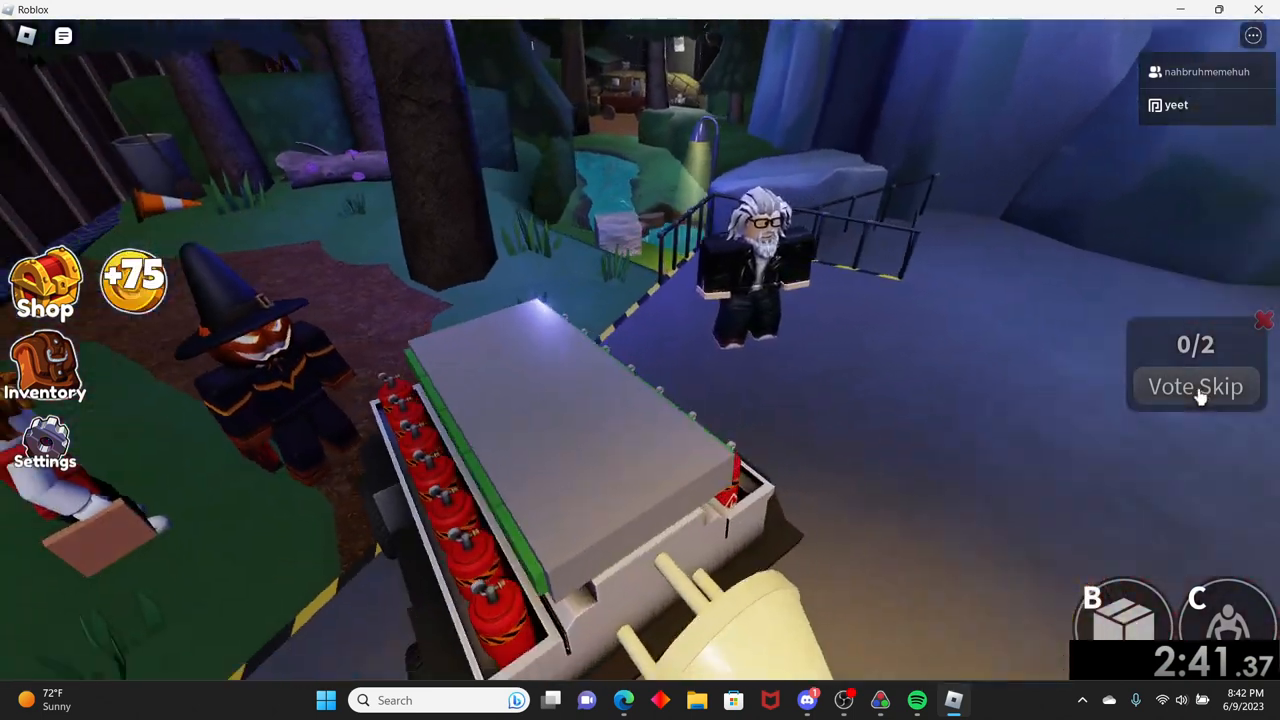
Step: Run forward through the night to the finish where Red says 'Good job everybody.'
click(1195, 386)
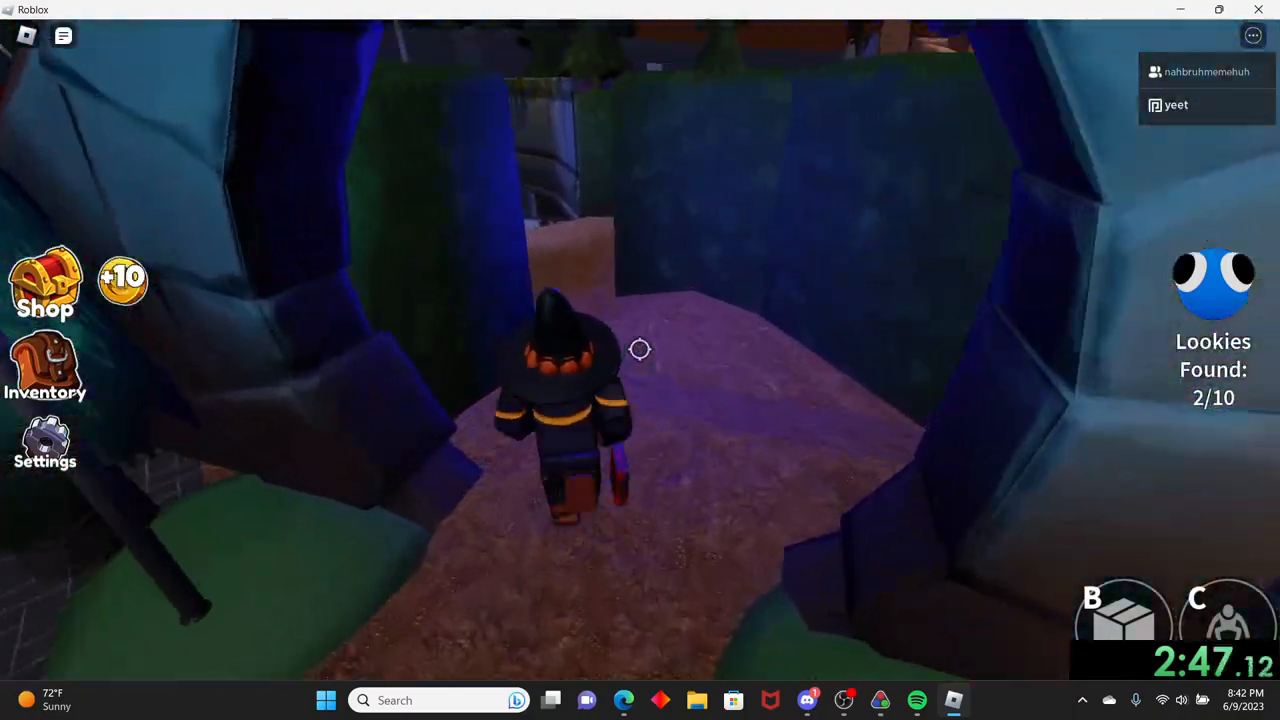
key(w)
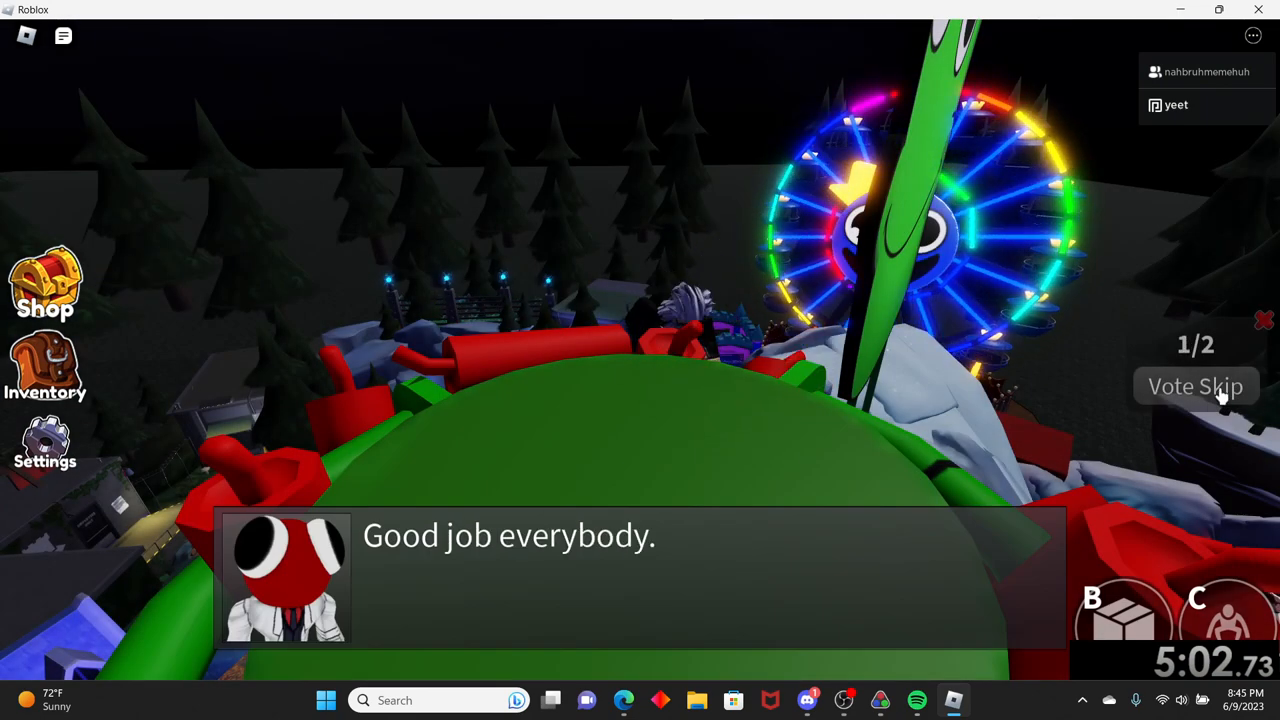
Step: Let the cutscene end and start the Sugar Packs night
click(1195, 386)
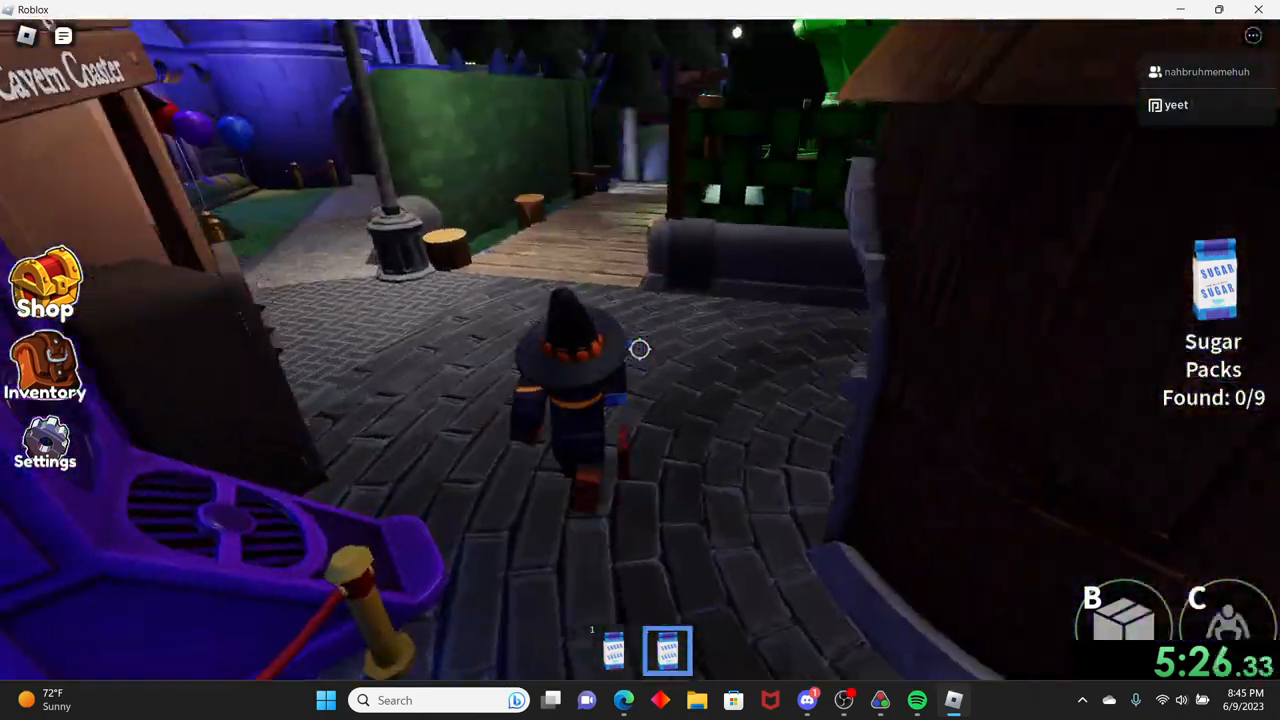
Step: Run to the sugar packs and deliver them to the mixing bowl for 30 coins
key(w)
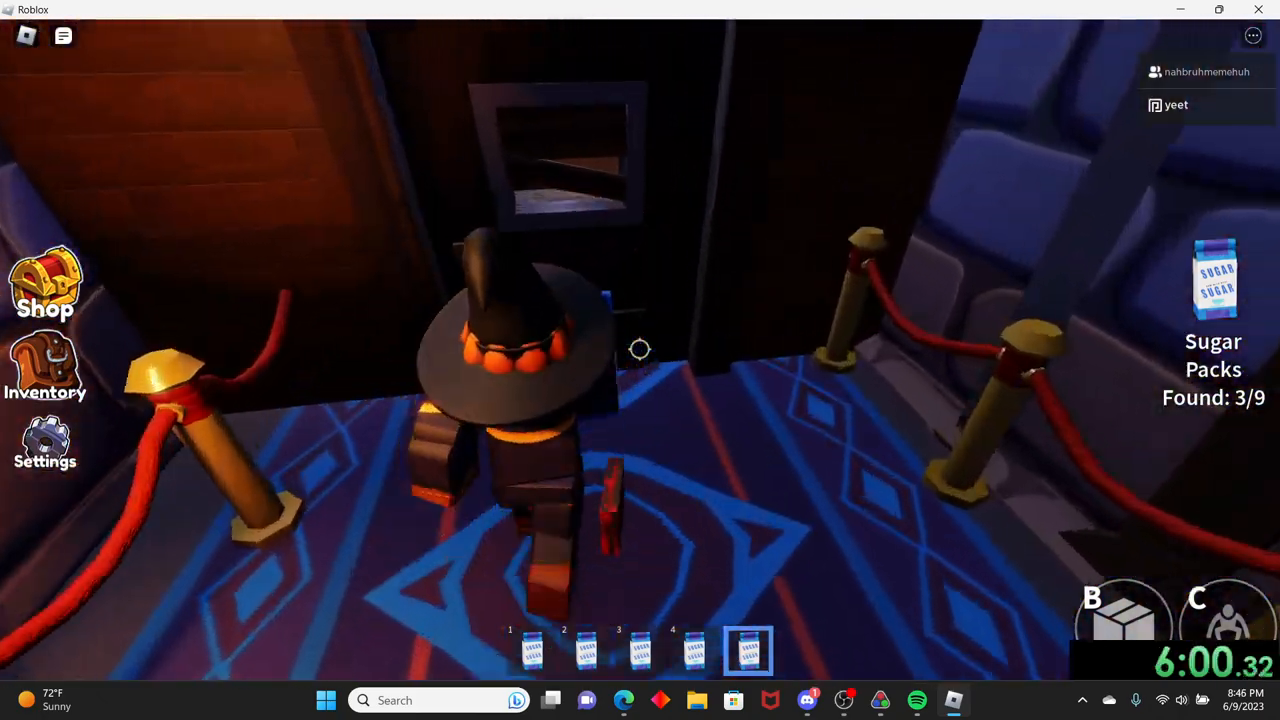
key(w)
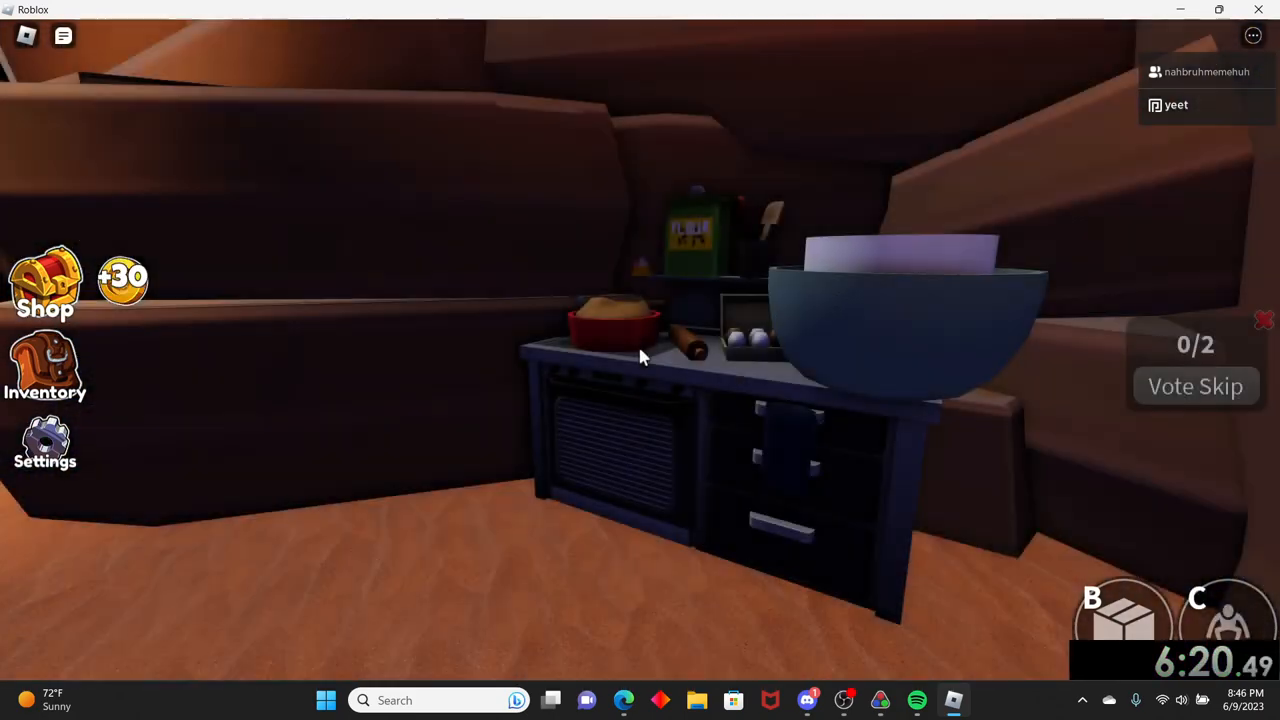
click(1195, 386)
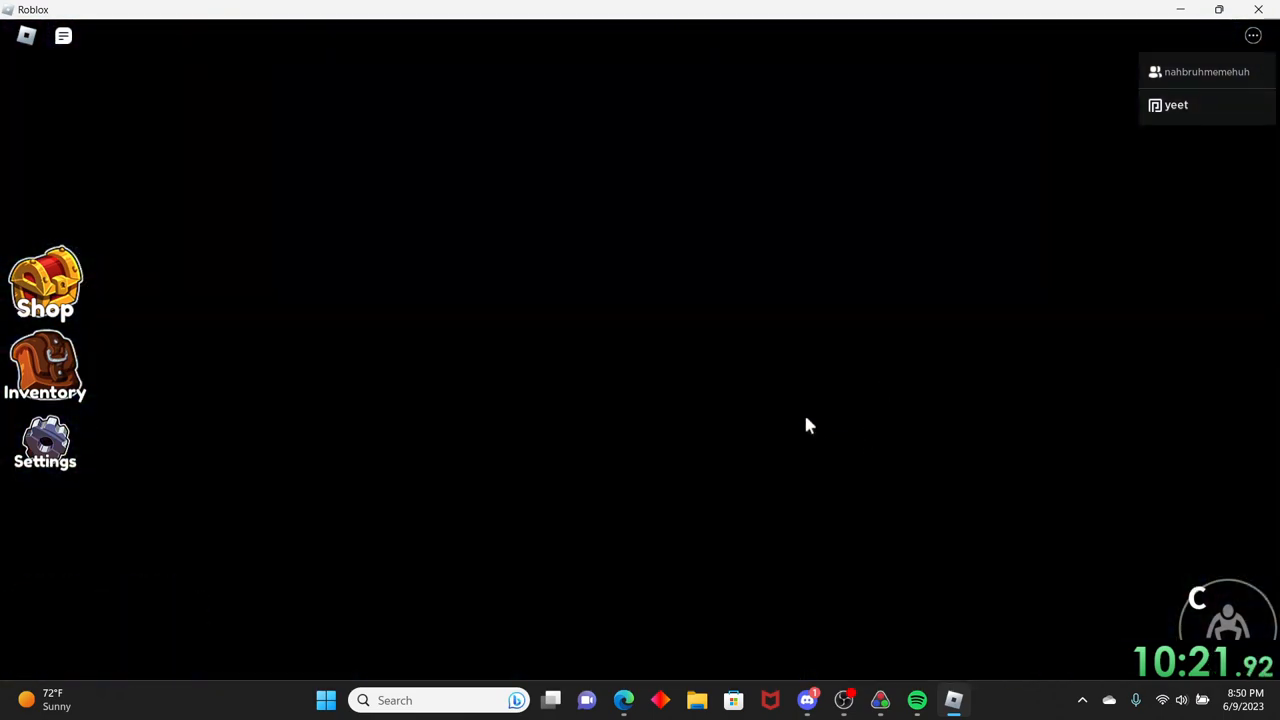
mouse_move(790, 438)
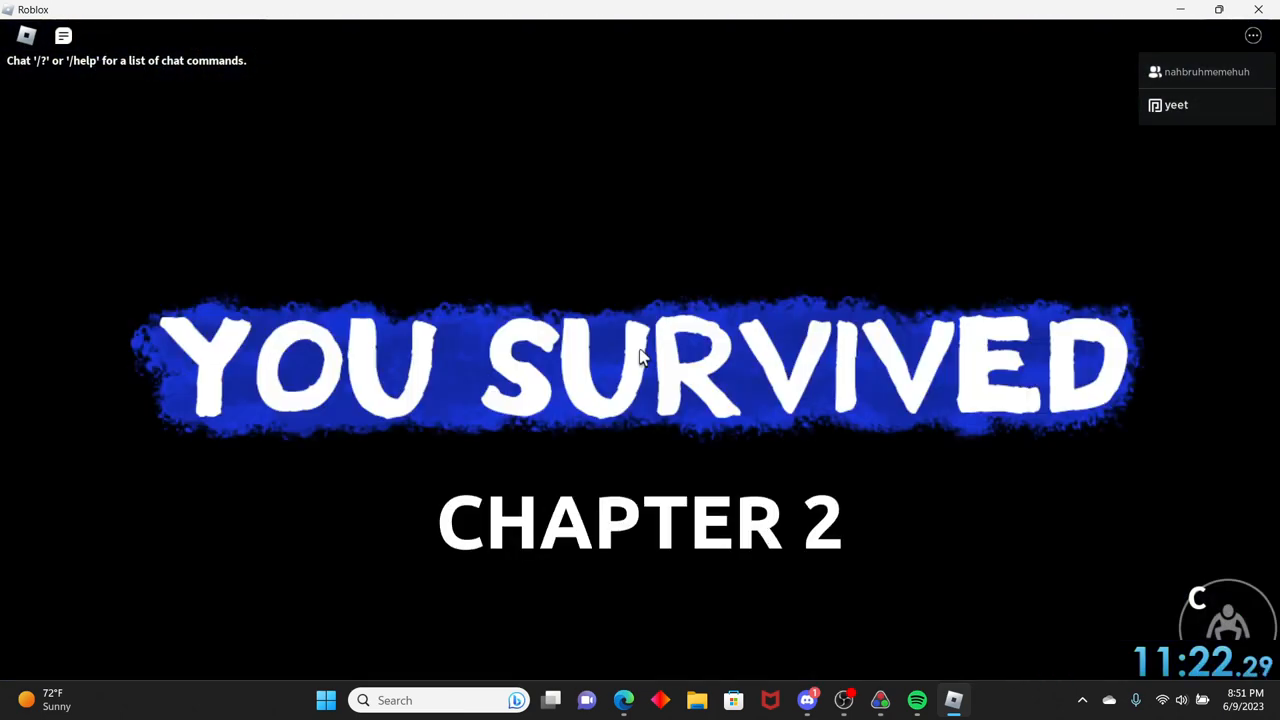
mouse_move(900, 360)
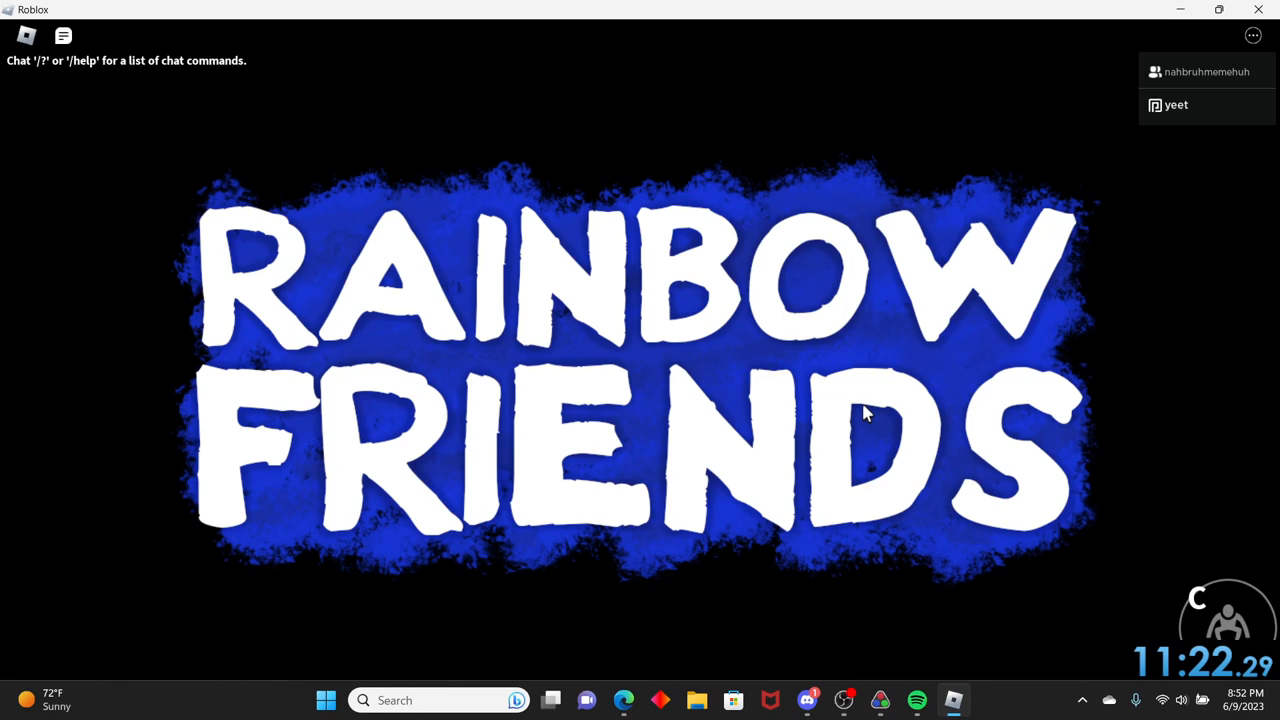
mouse_move(863, 331)
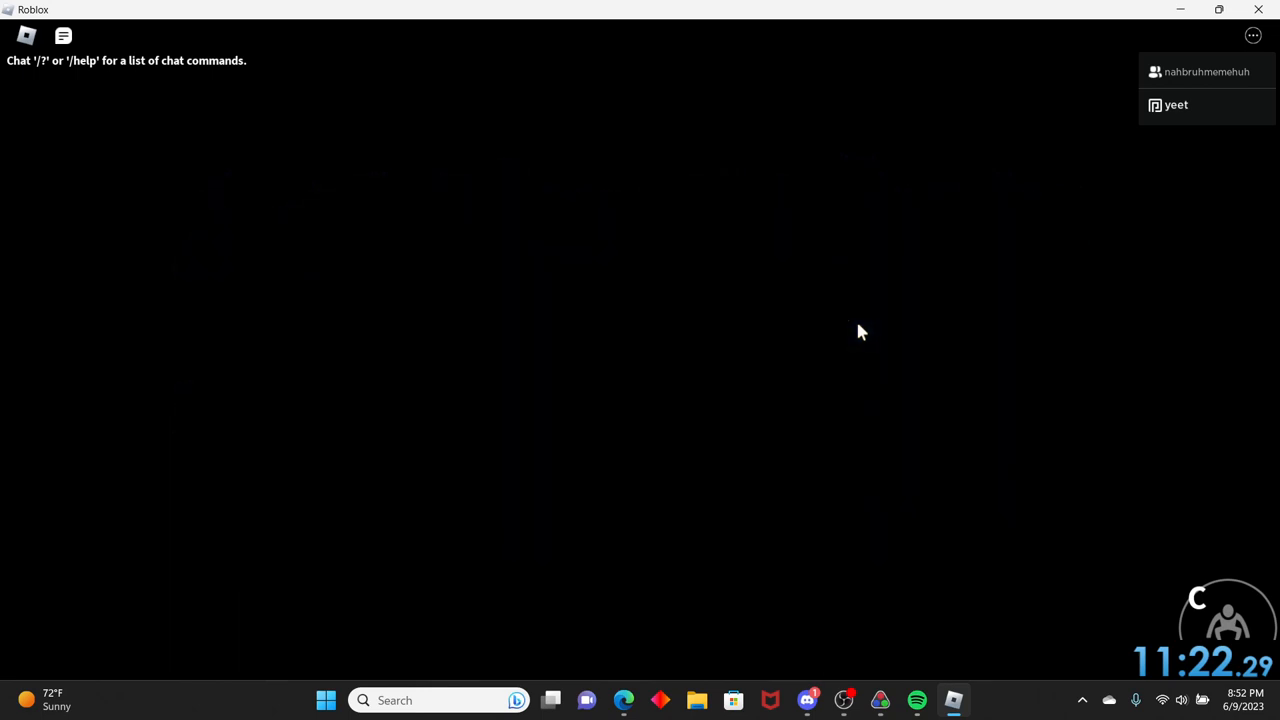
mouse_move(864, 361)
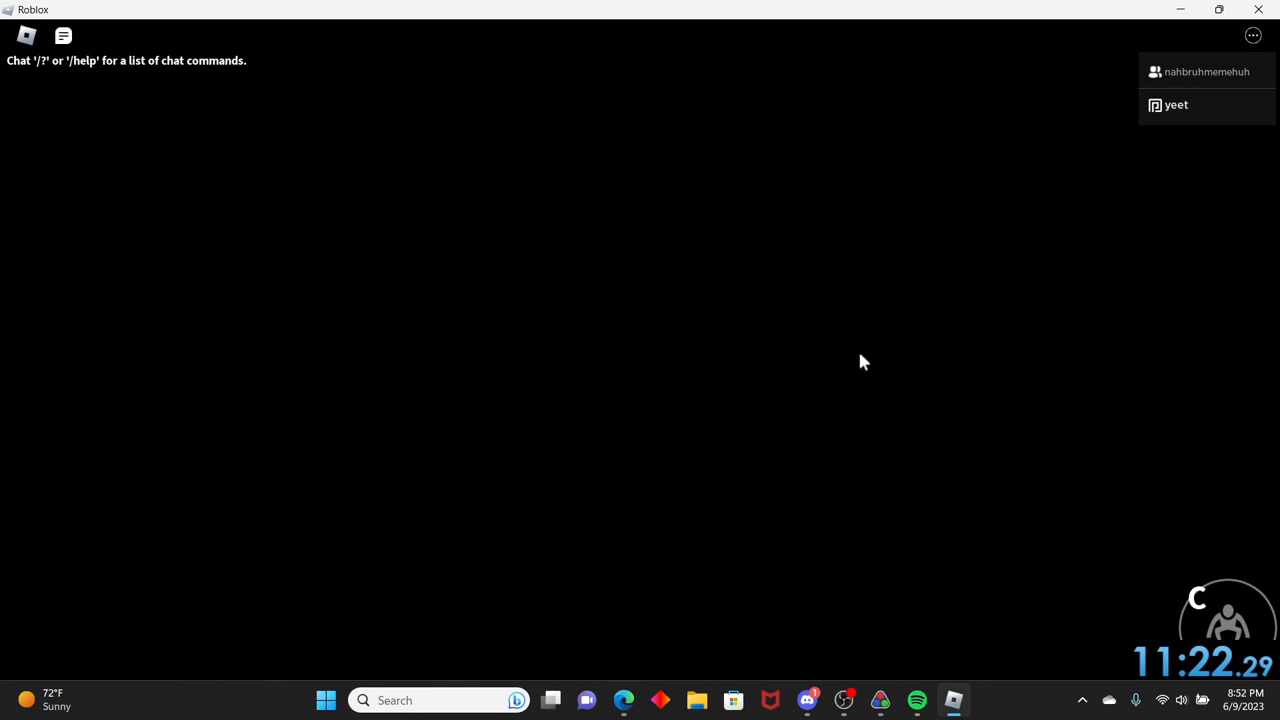